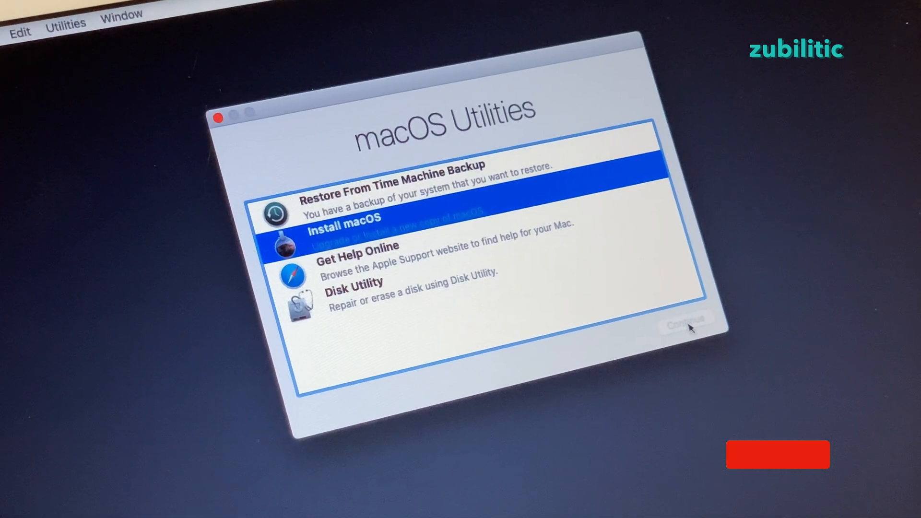
- Choose Install macOS in macOS Utilities and continue to reinstall macOS
click(686, 319)
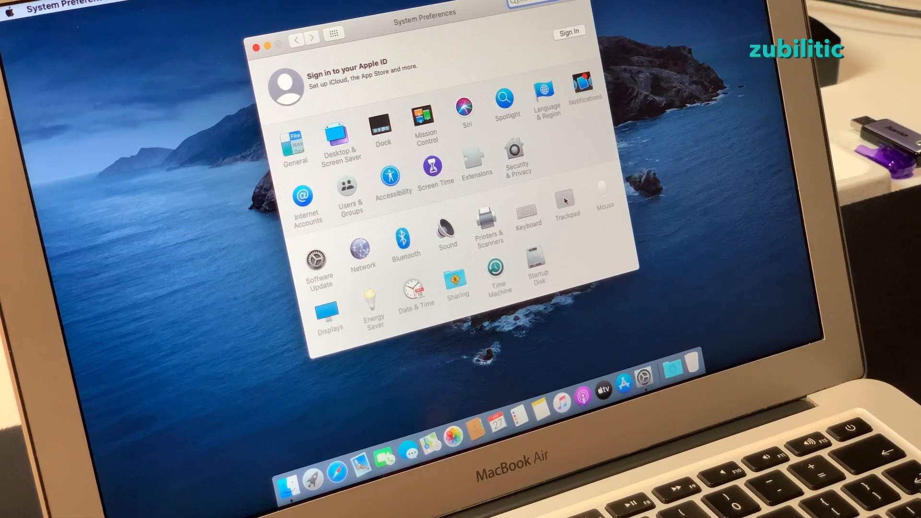
- Enable Tap to click in the Trackpad preferences' Point & Click settings
click(565, 200)
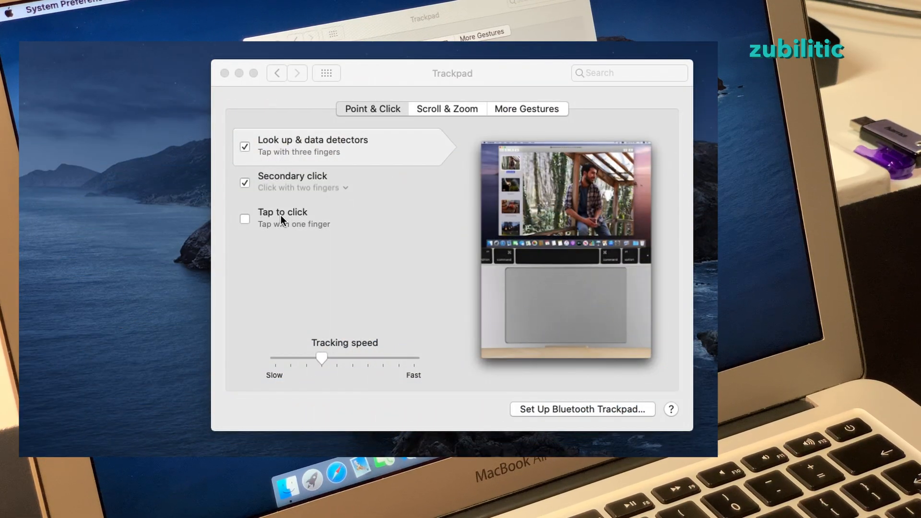
click(245, 219)
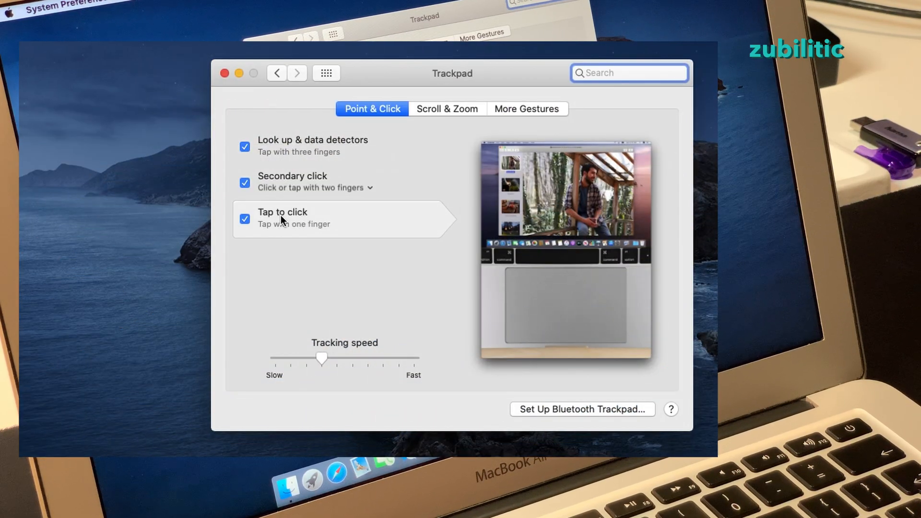
mouse_move(304, 185)
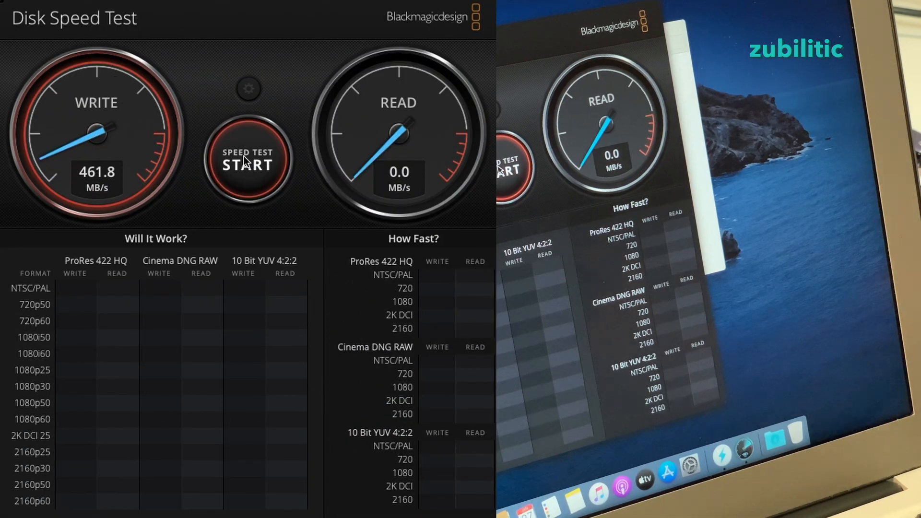
- Run the Blackmagic speed test on the new SSD, reaching ~465 MB/s write, 510 MB/s read
click(248, 159)
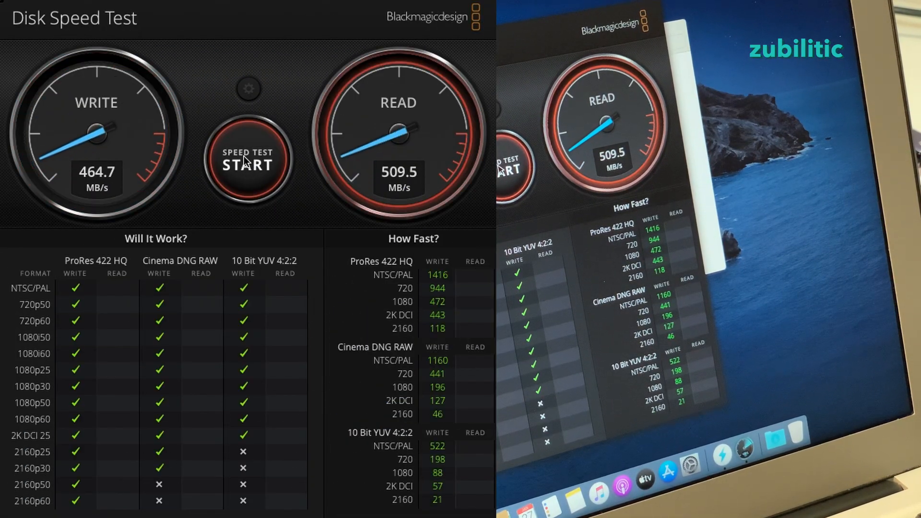
click(248, 158)
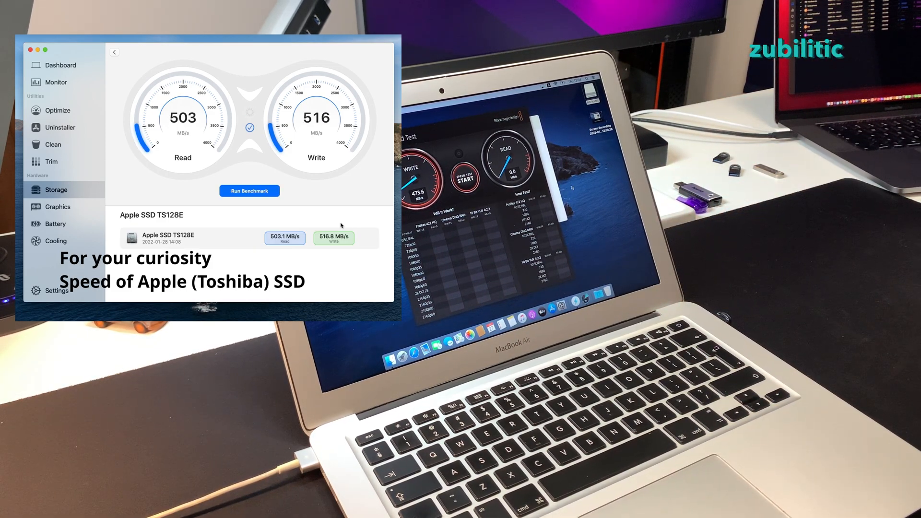
- Run CleanMyMac's storage benchmark on the Apple SSD TS128E
click(249, 190)
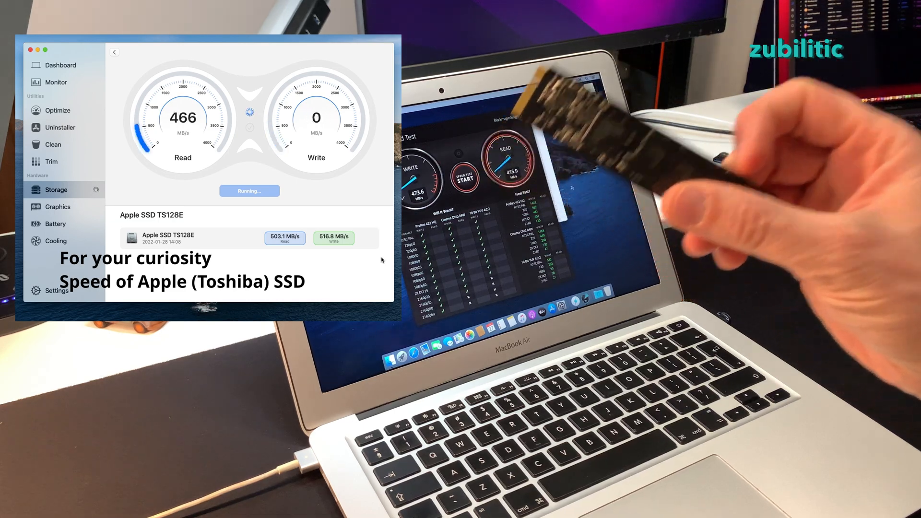